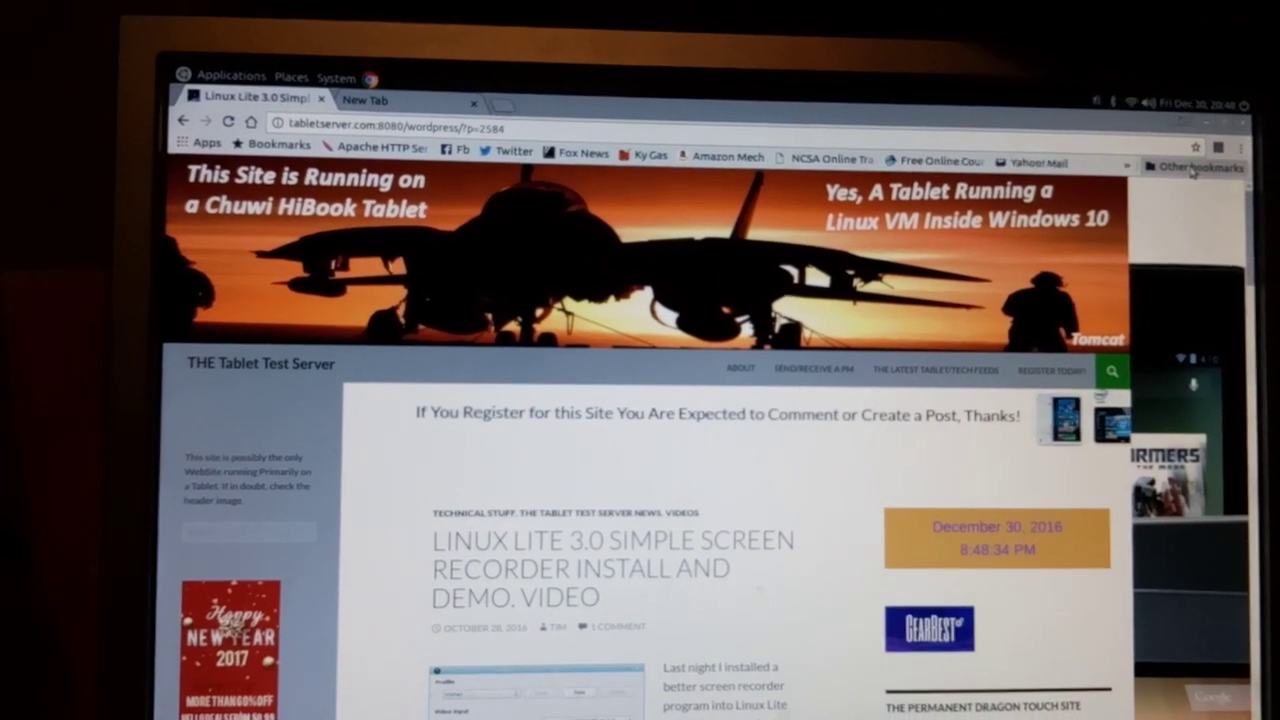
Step: Launch GIMP Image Editor from the Applications > Graphics menu over Chrome
click(1196, 166)
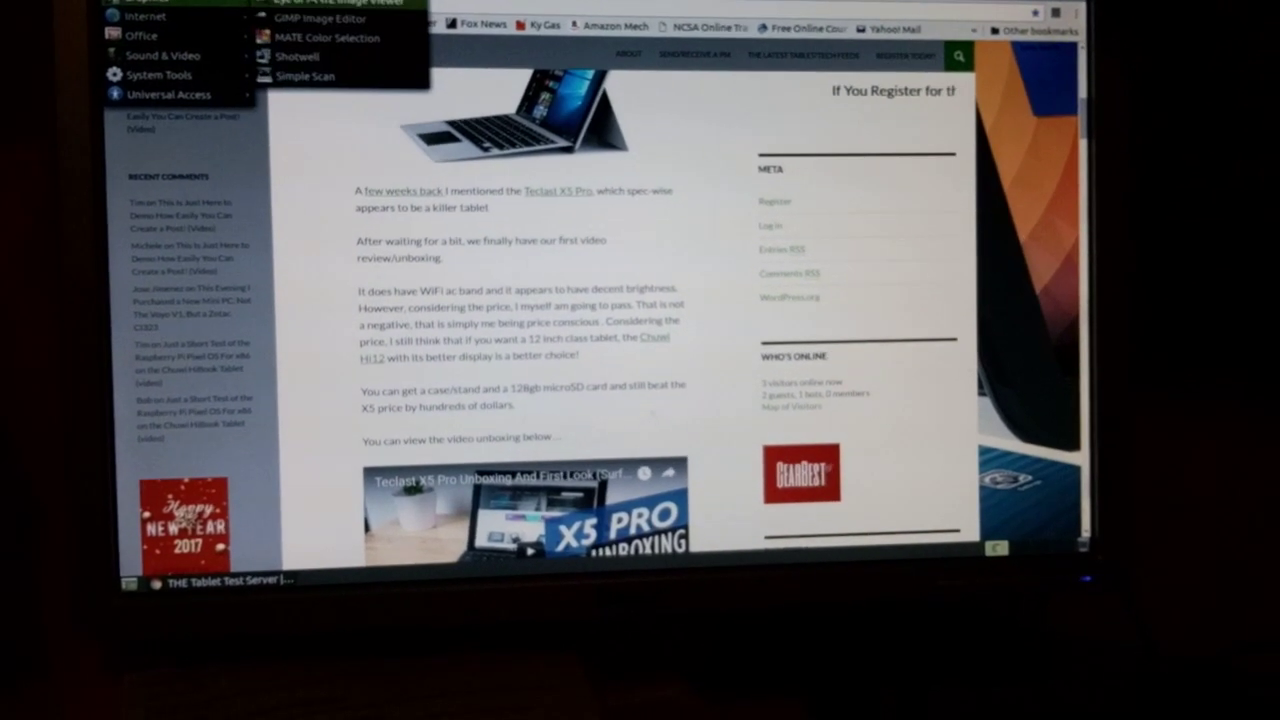
click(320, 20)
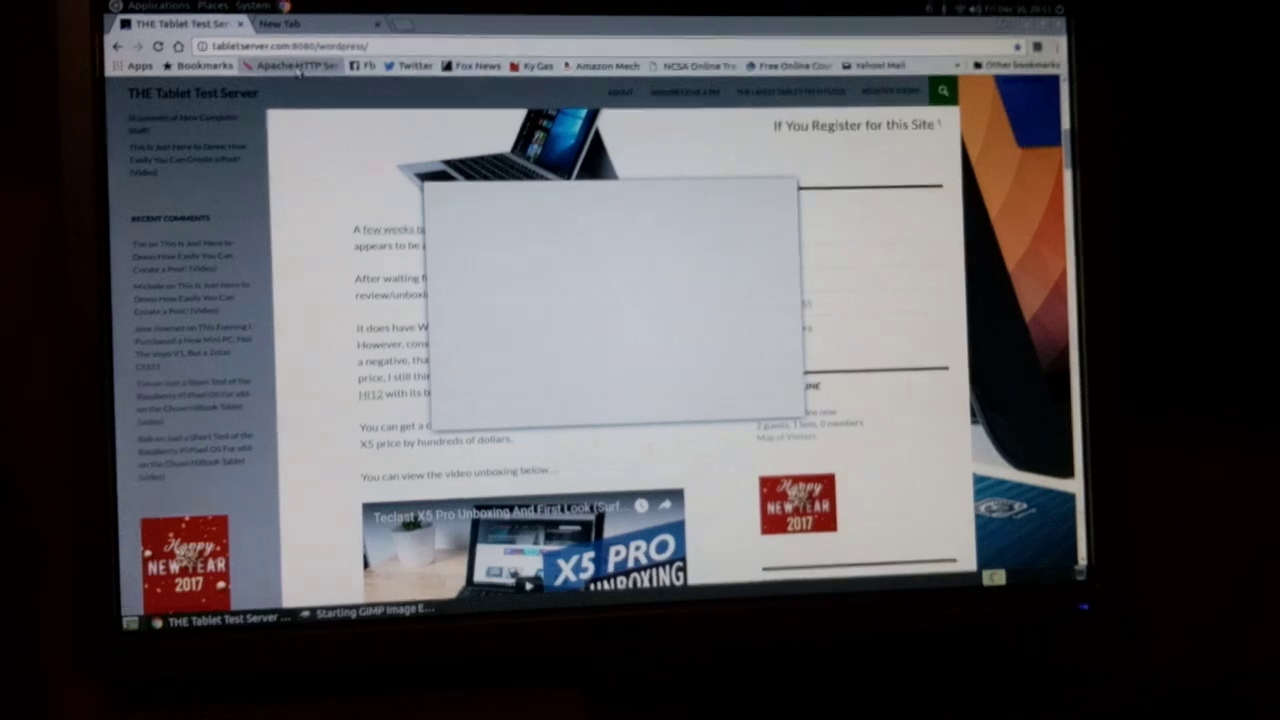